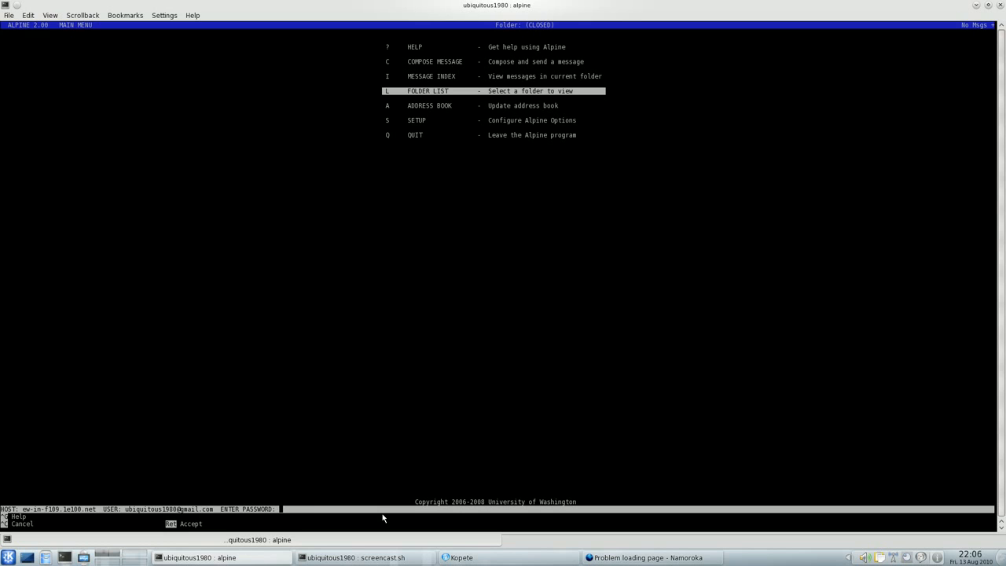
# Step: Enter the Gmail account password to open the INBOX with 14 messages
pyautogui.write('********')
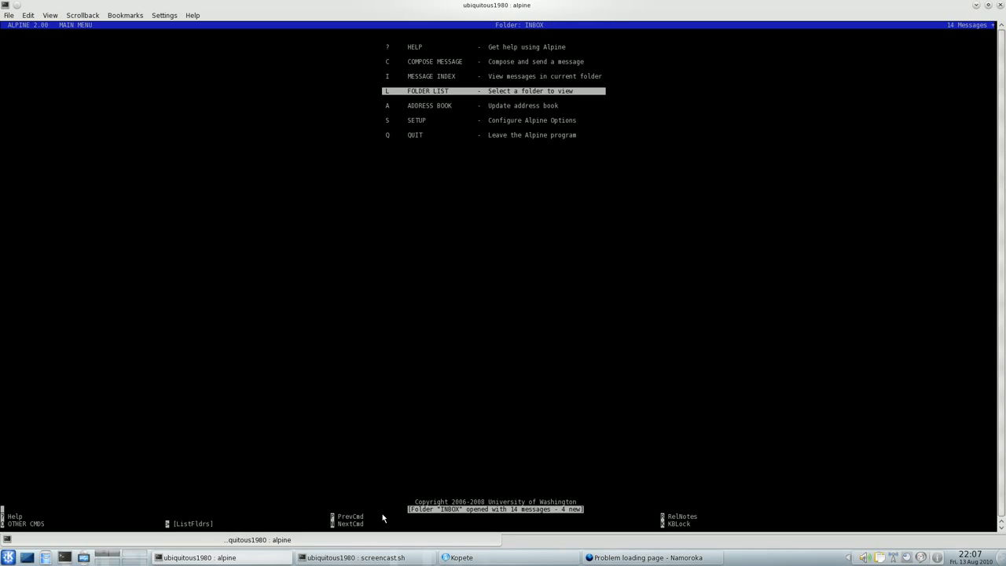
pyautogui.moveTo(611, 449)
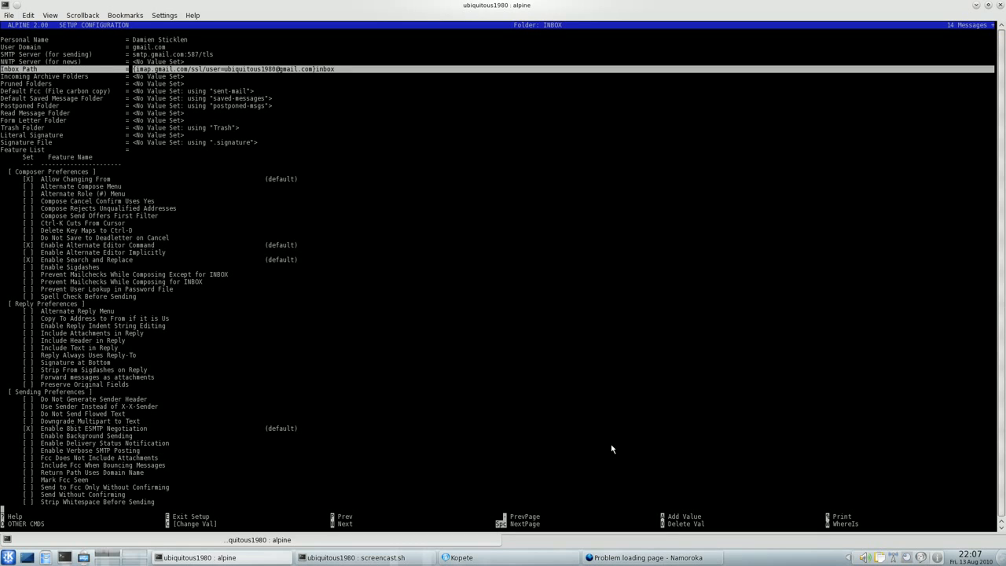
pyautogui.press('Up')
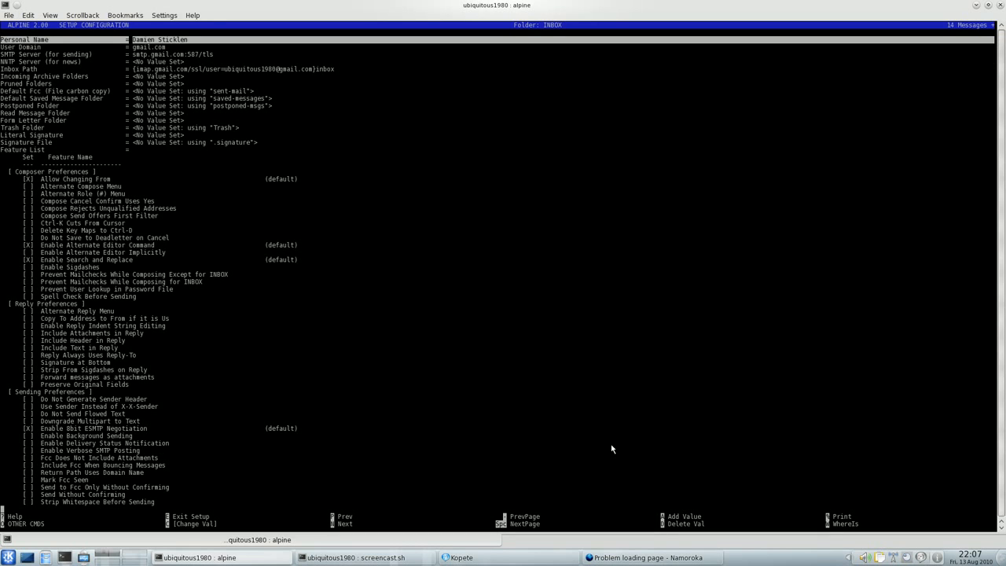
pyautogui.press('Down')
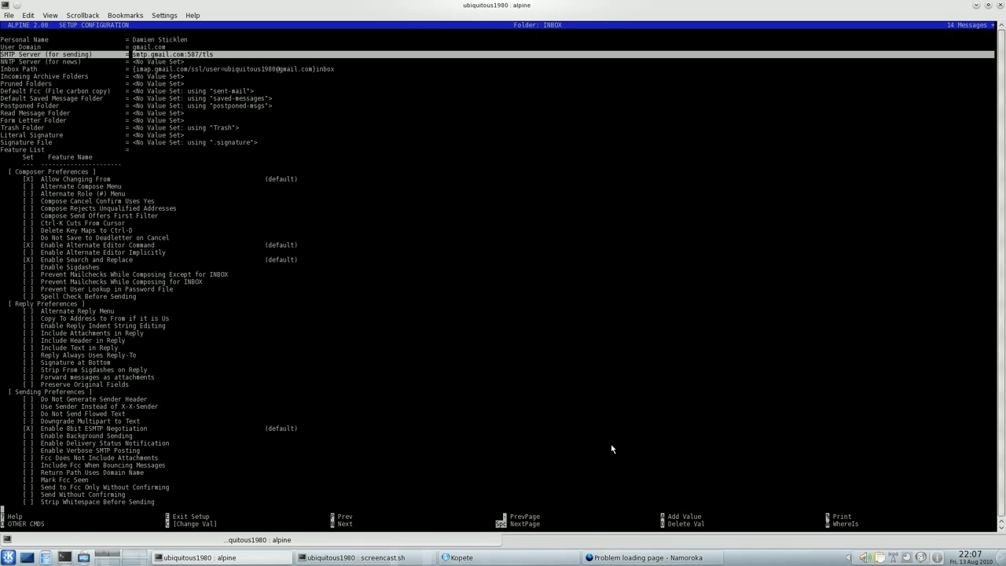
pyautogui.press('Down')
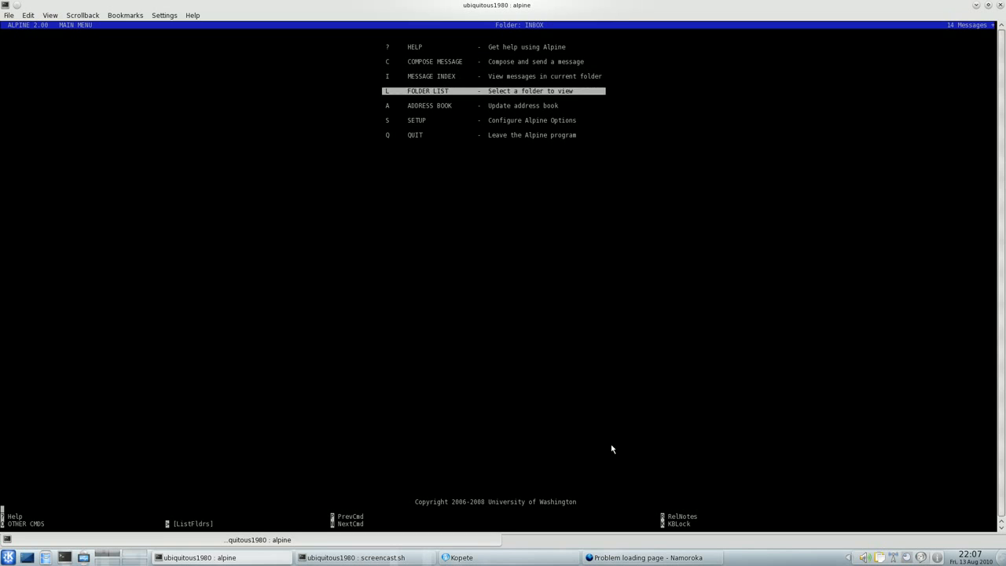
# Step: Select Compose Message from the Alpine main menu
pyautogui.press('Down')
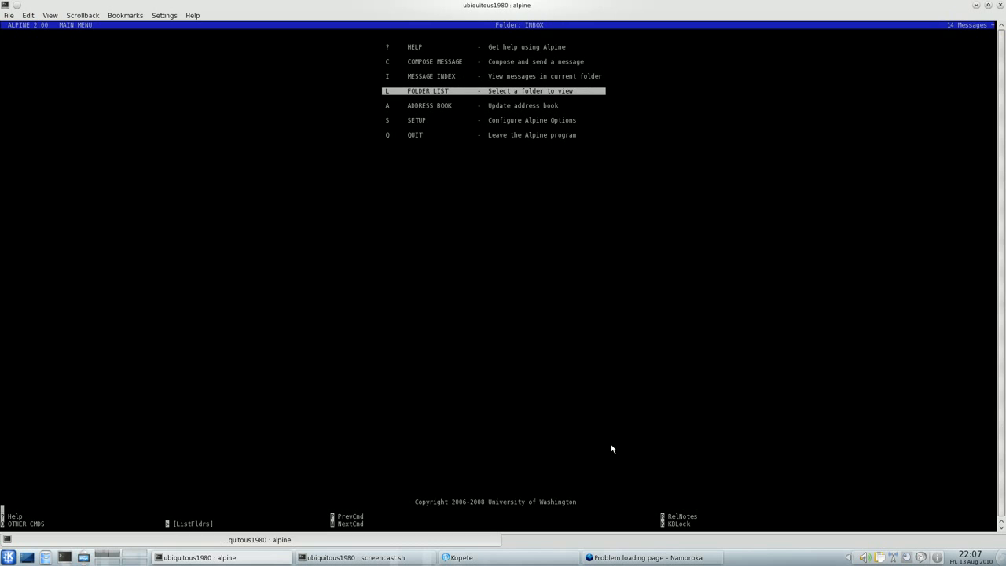
pyautogui.press('Up')
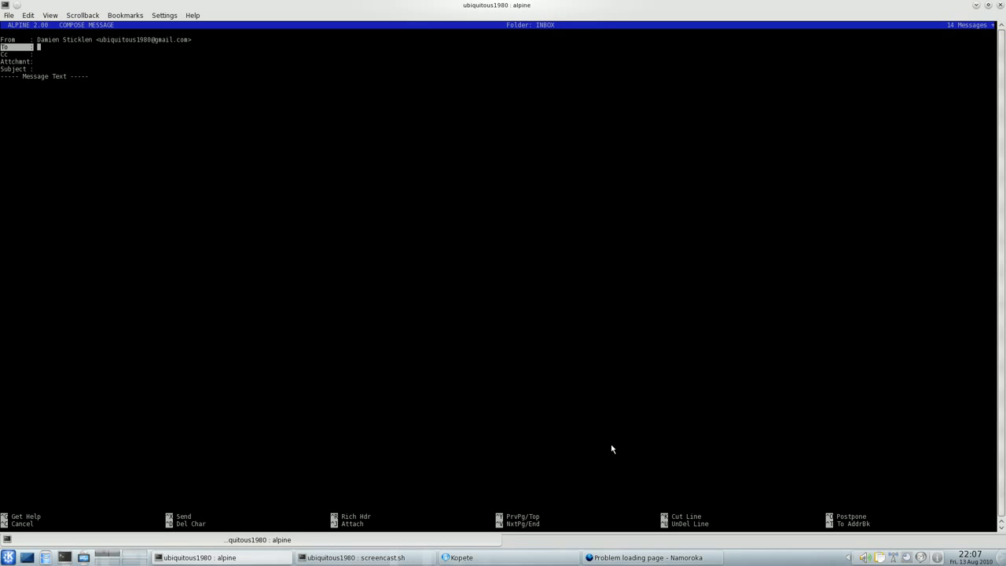
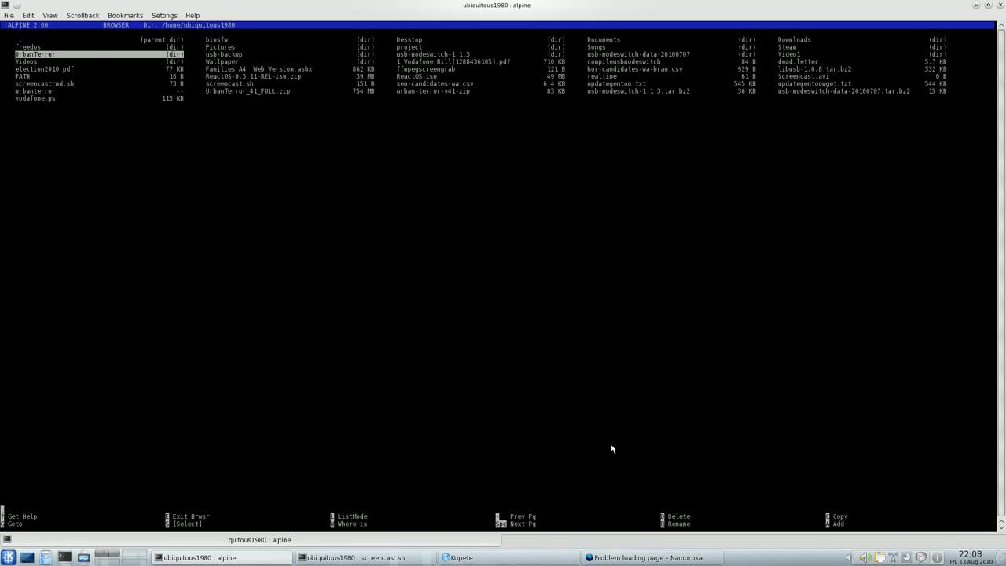
# Step: Attach screencast.sh from the home directory
pyautogui.click(440, 70)
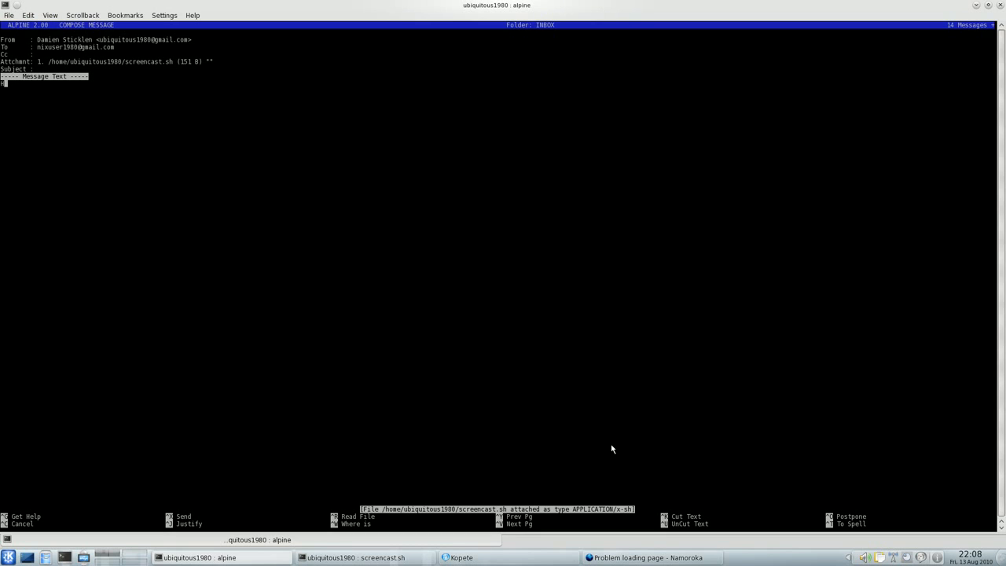
# Step: Write "Hi there is the script you are looking for" and confirm sending
pyautogui.write('Hi there is the script you are loo')
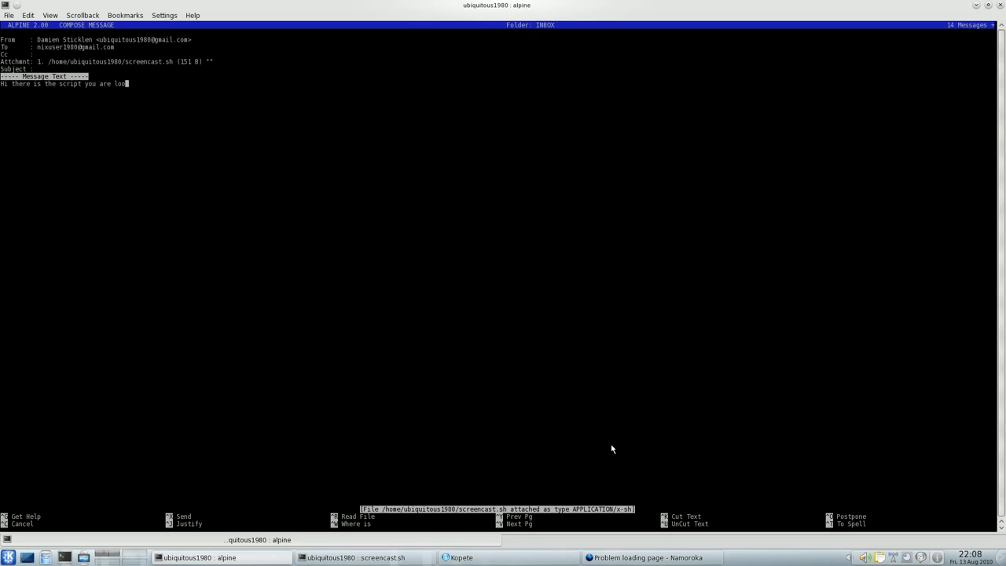
pyautogui.write('king for')
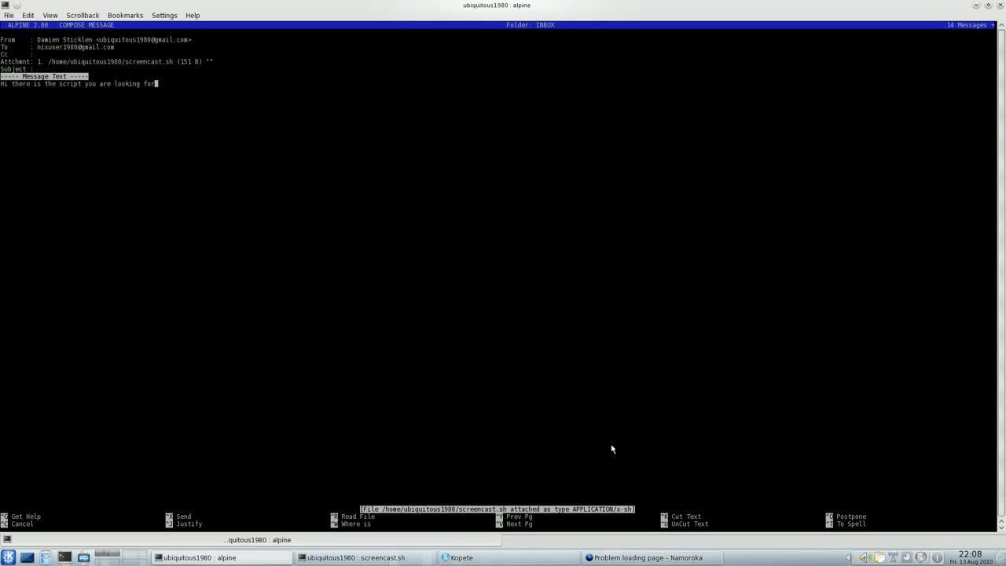
pyautogui.press('ctrl+x')
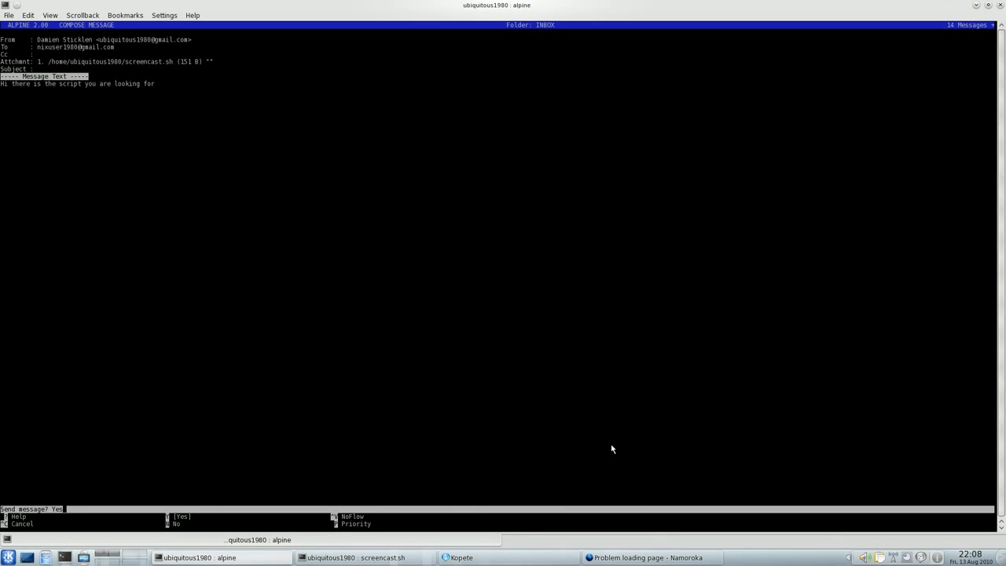
pyautogui.press('y')
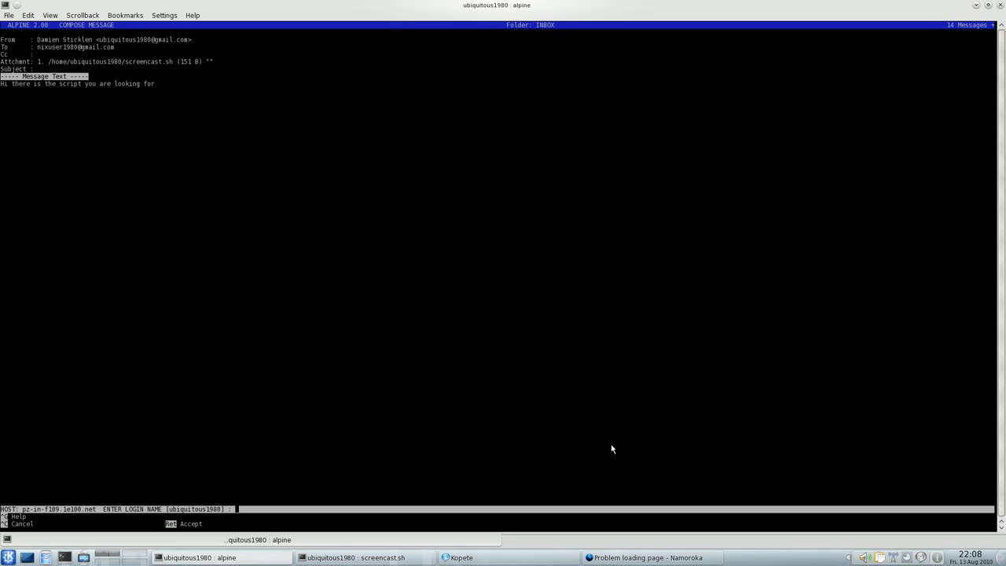
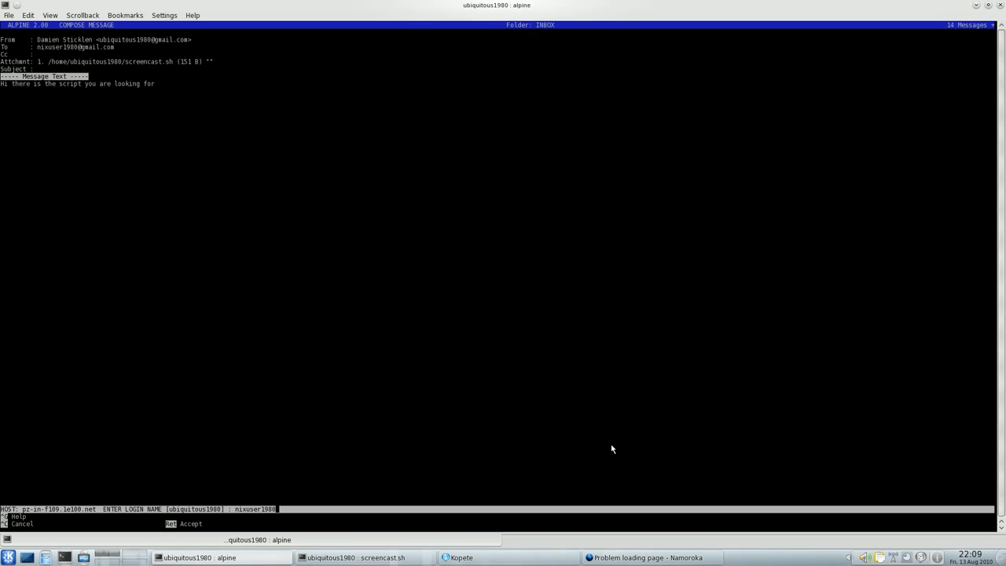
pyautogui.press('Return')
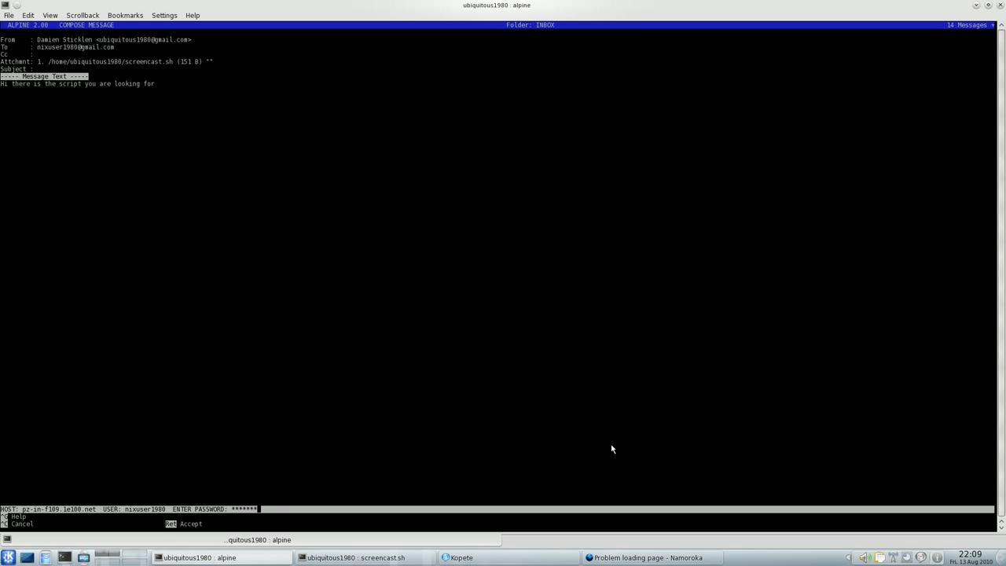
pyautogui.press('Return')
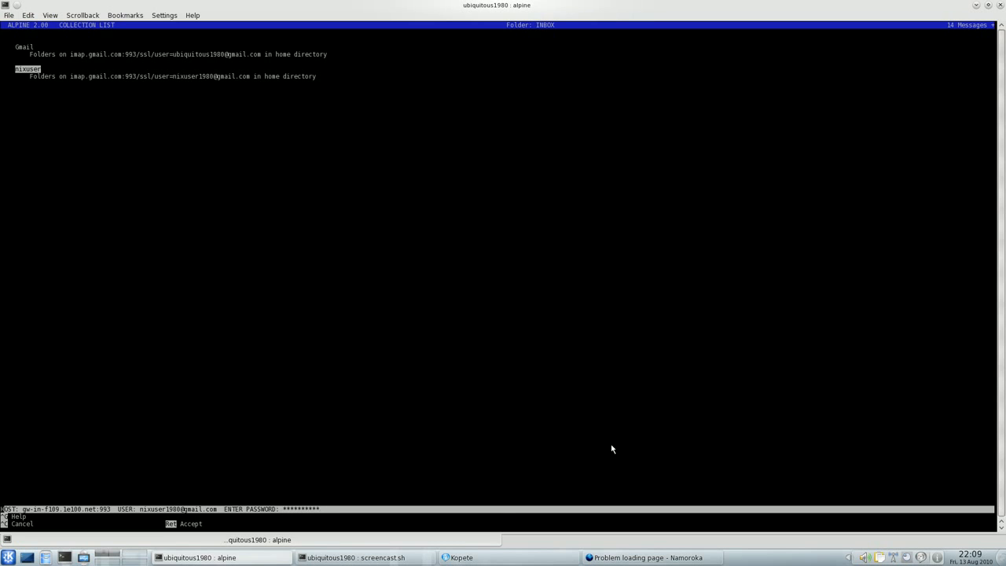
# Step: Submit the nixuser password to open its INBOX
pyautogui.press('Return')
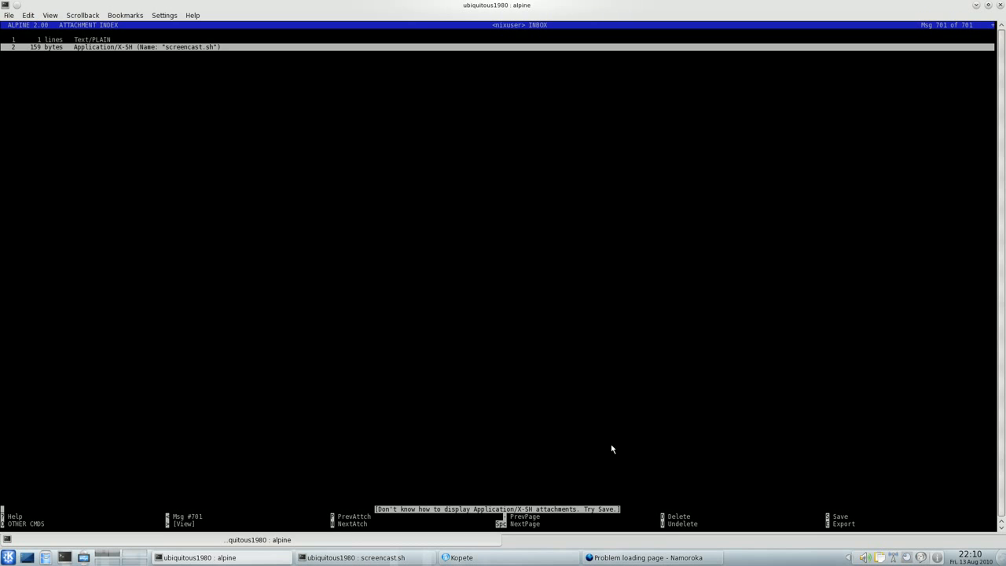
# Step: Return to the received message text, then back to the collection list
pyautogui.press('s')
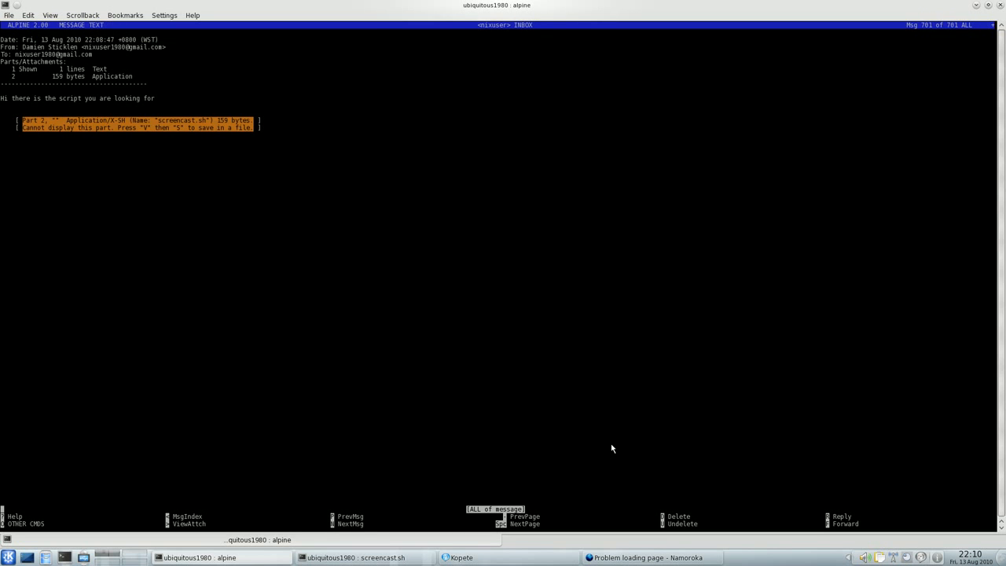
pyautogui.press('i')
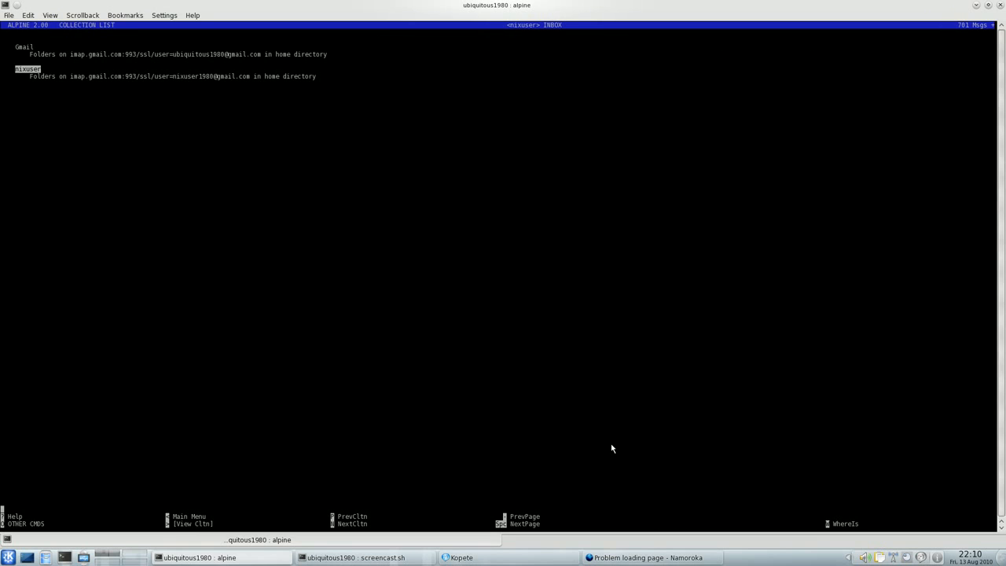
pyautogui.press('m')
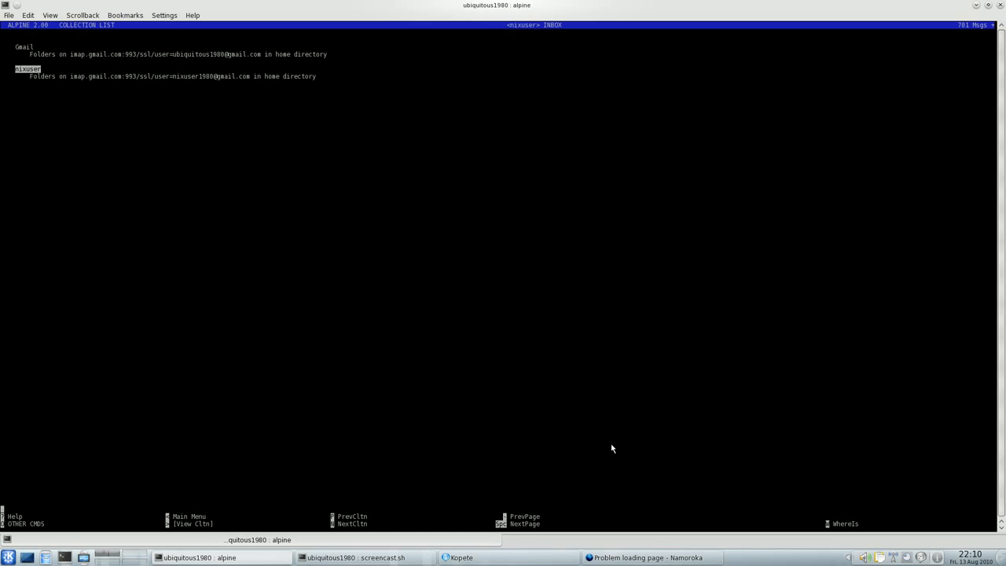
pyautogui.press('Up')
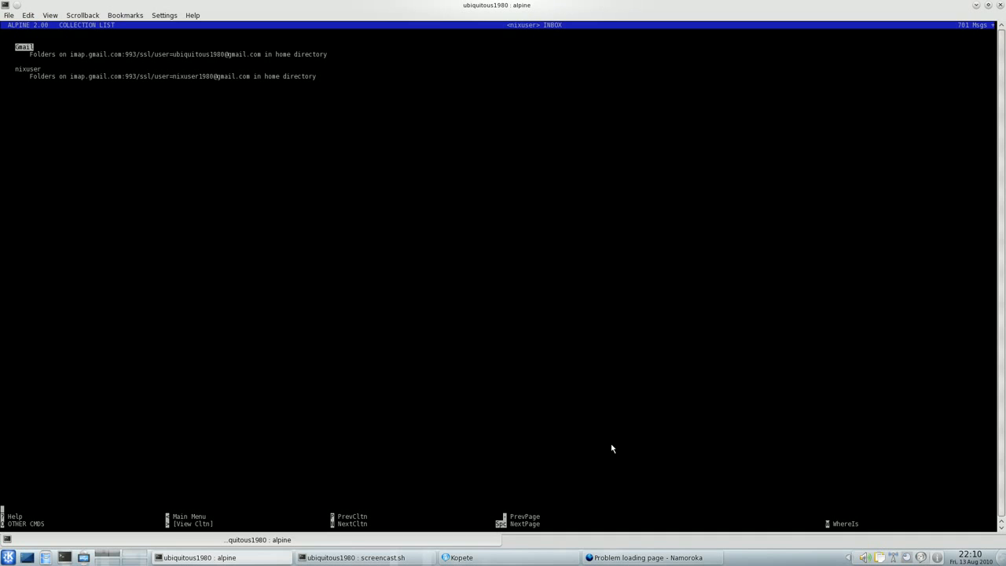